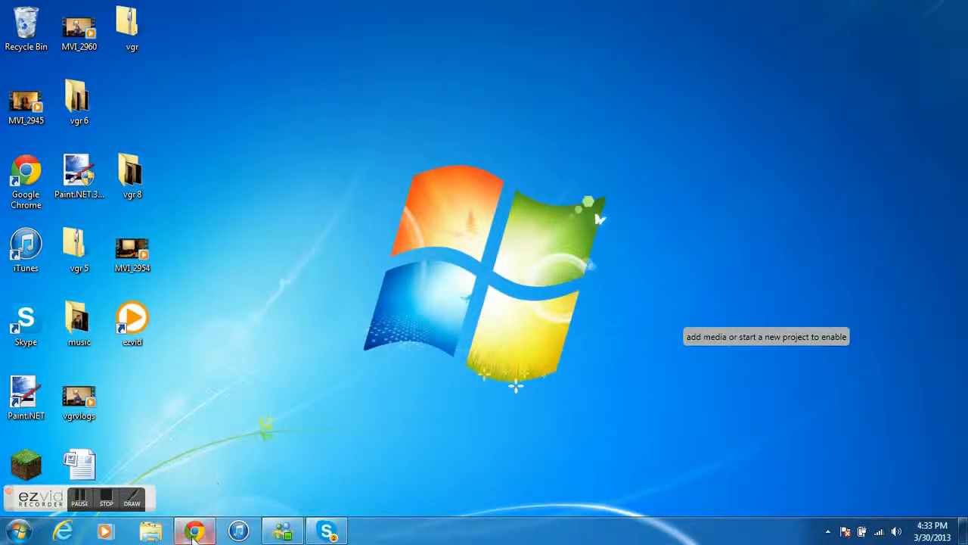
click(194, 529)
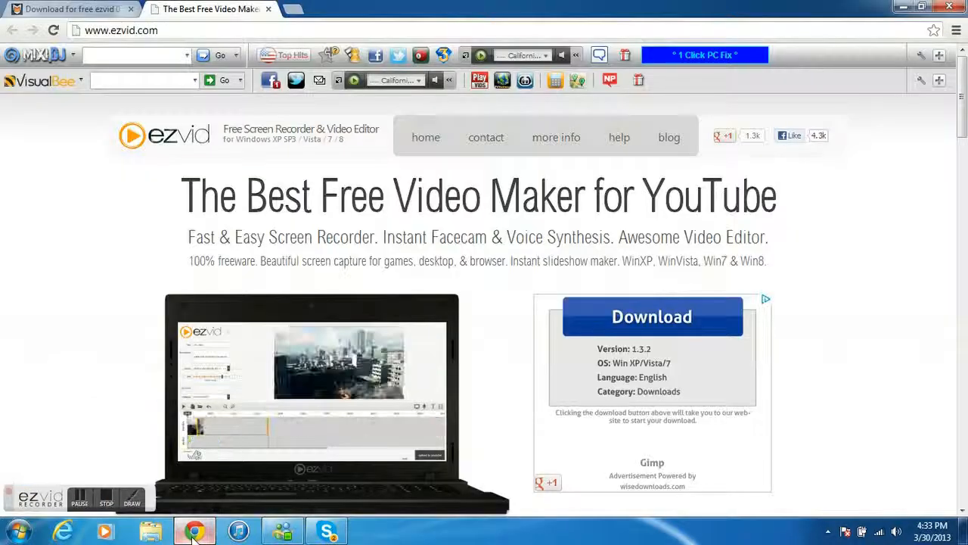
click(121, 31)
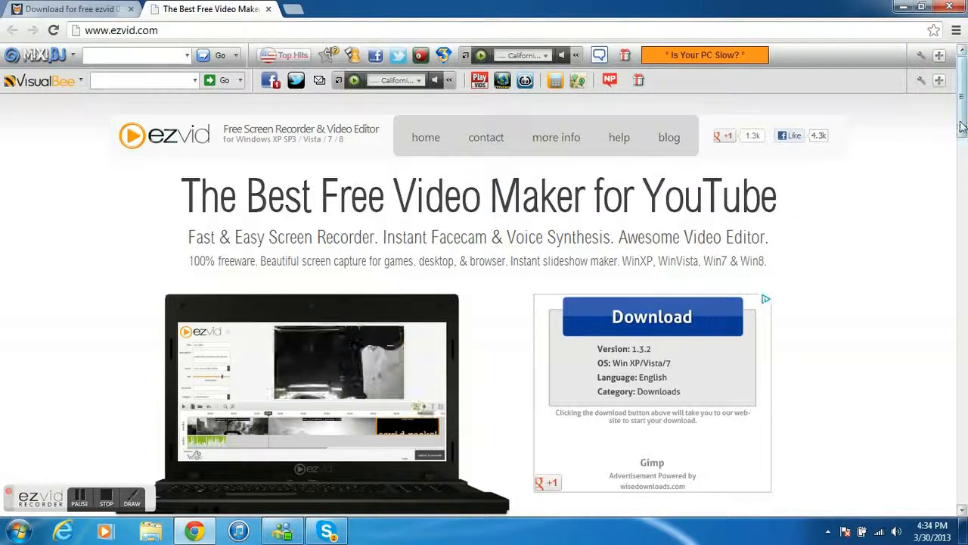
scroll(down, 3)
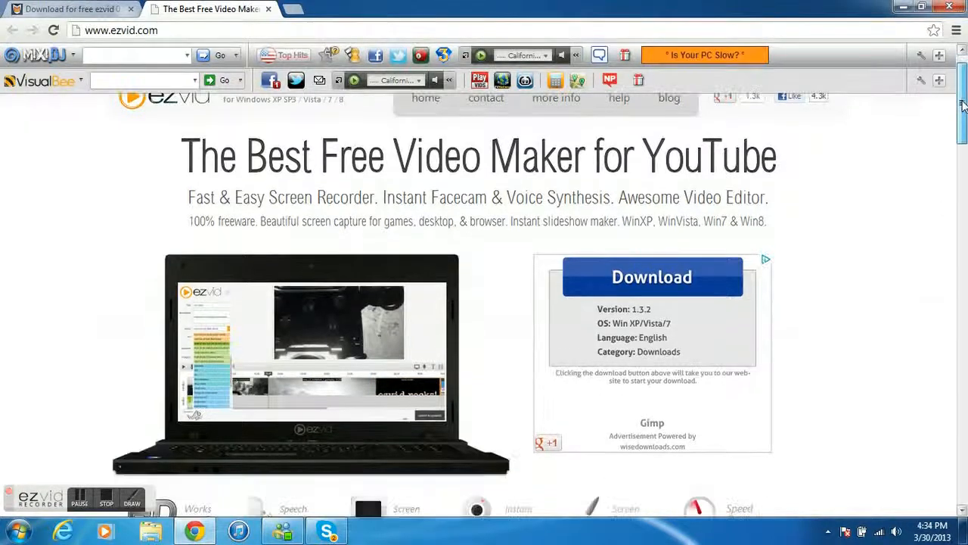
scroll(down, 3)
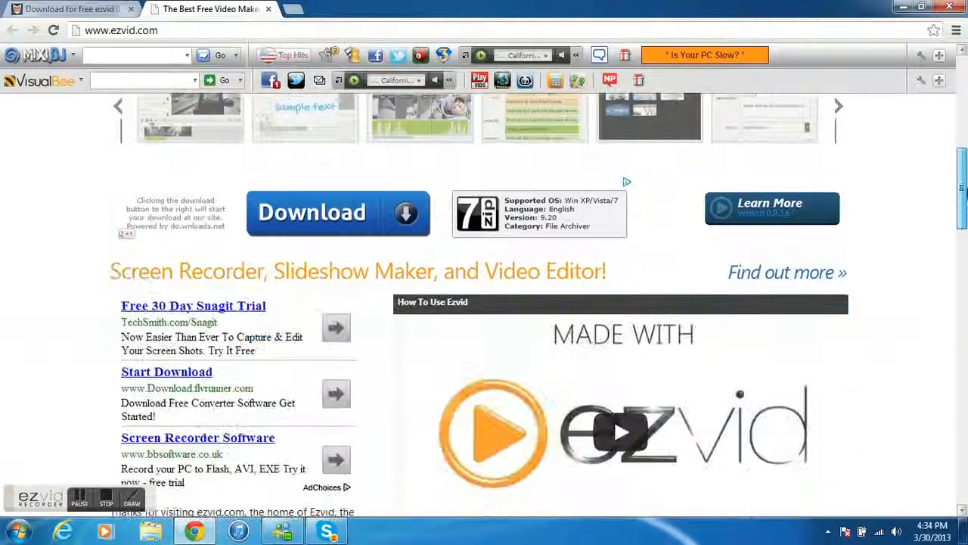
scroll(down, 3)
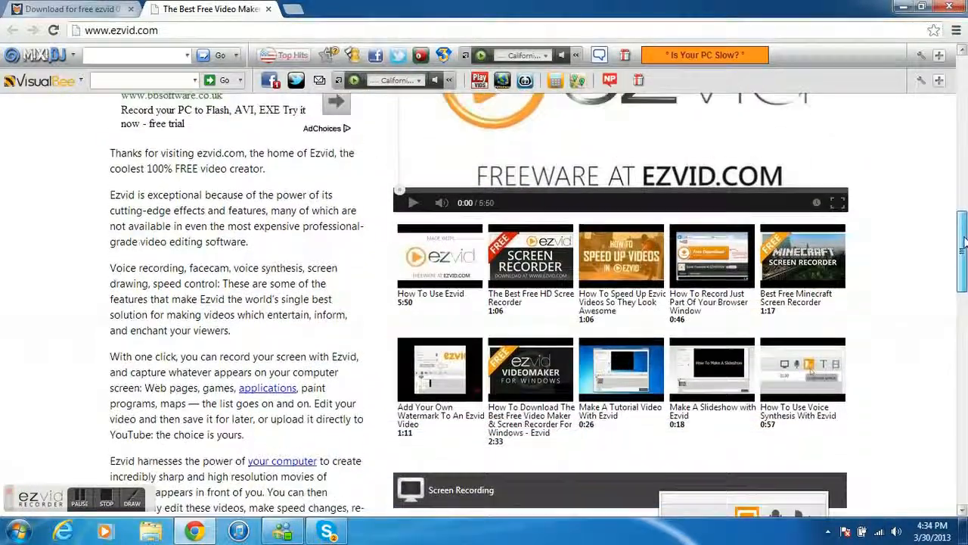
scroll(down, 3)
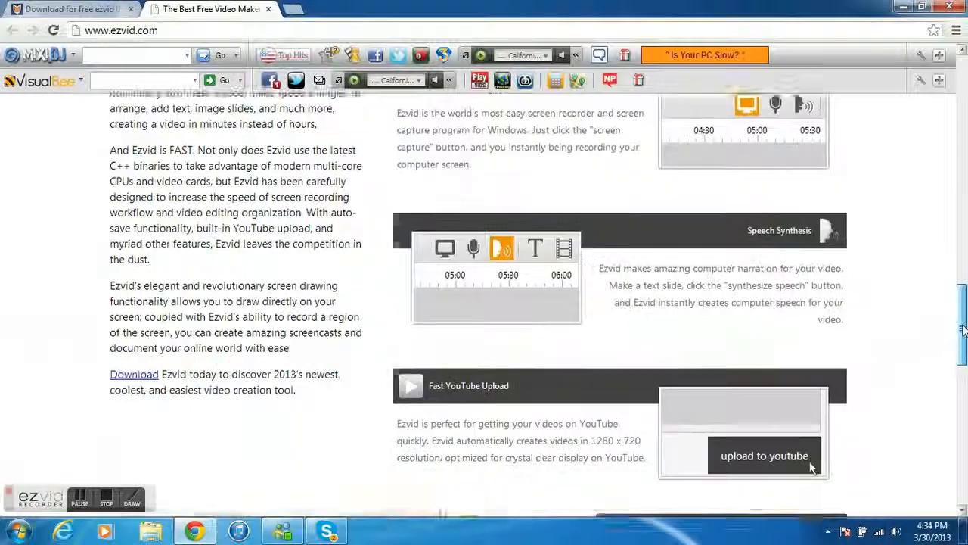
scroll(down, 3)
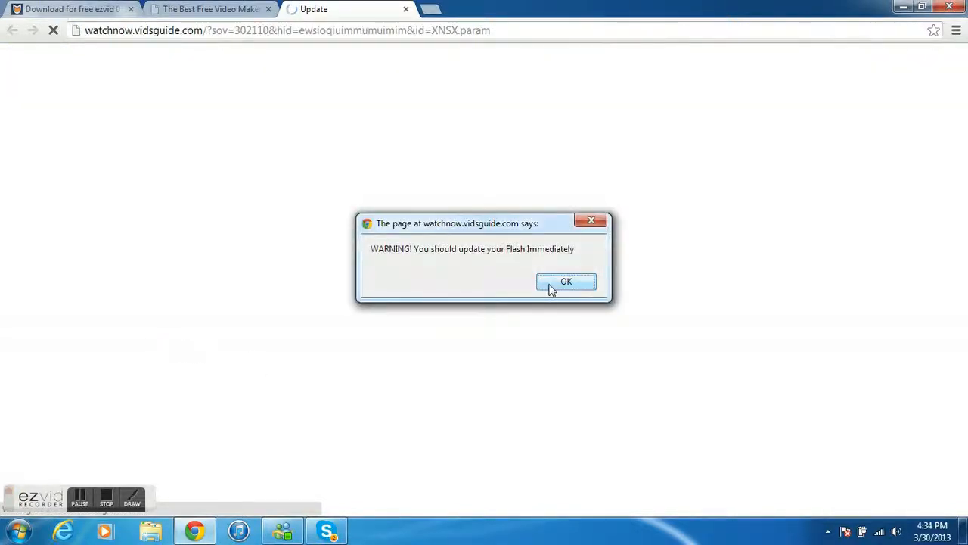
- Dismiss the Flash warning and close the Update tab, returning to the ezvid page
click(566, 282)
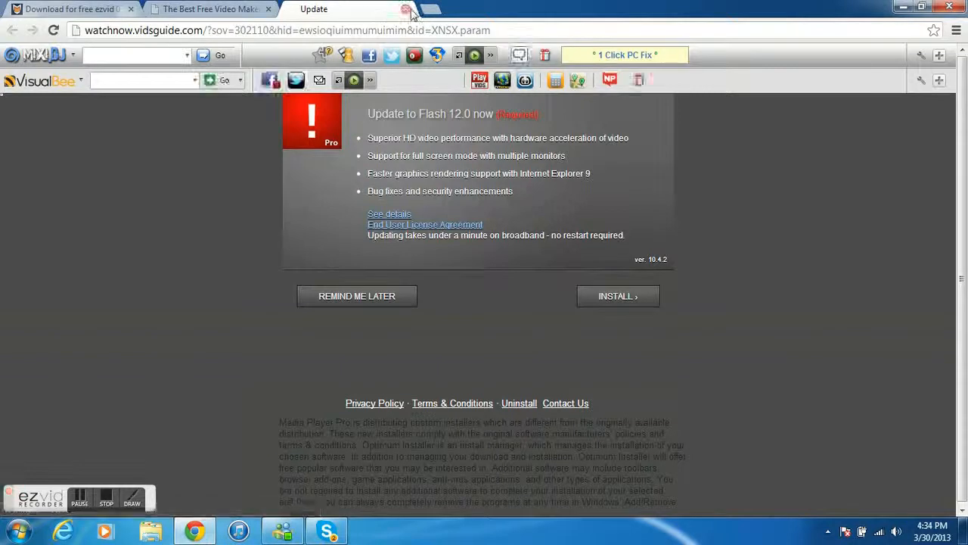
click(408, 9)
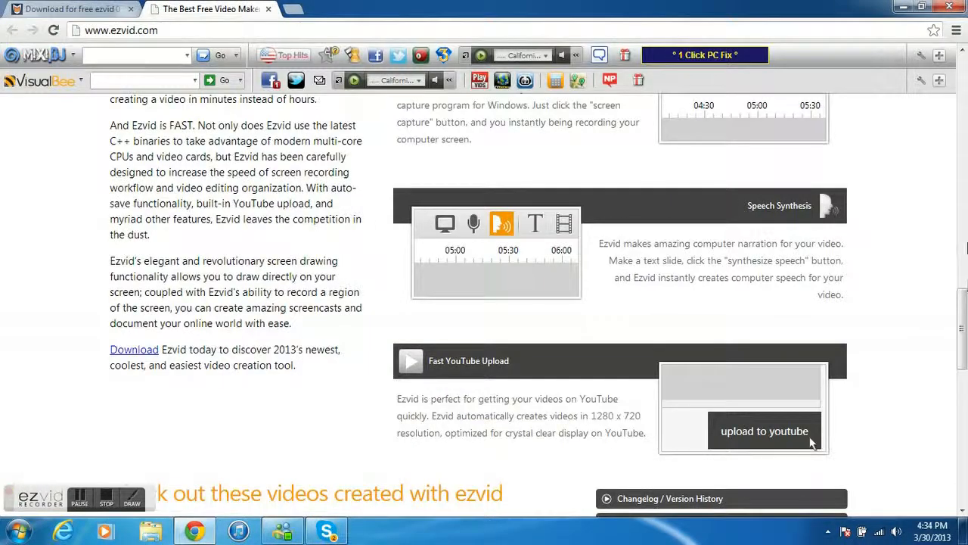
- Scroll through the ezvid home page's features and back up toward the Download button
scroll(down, 3)
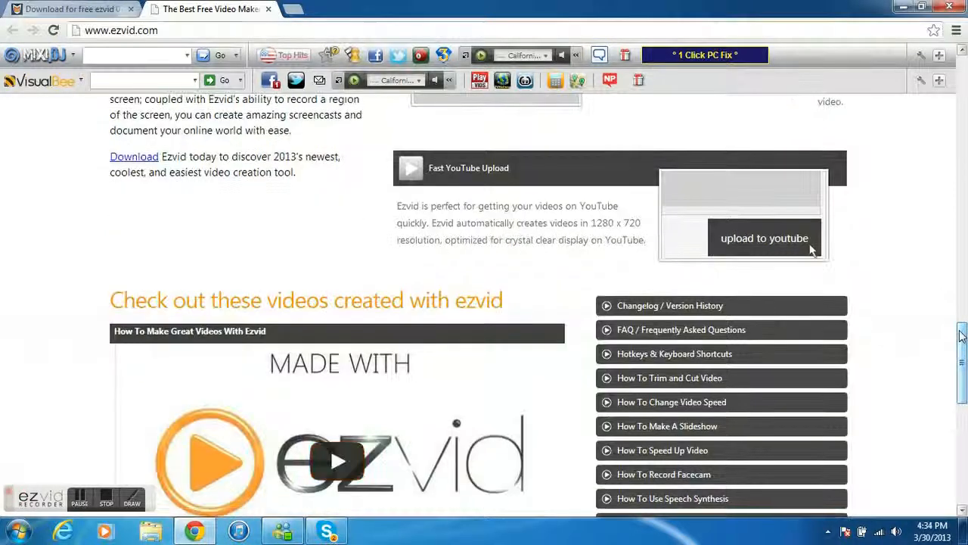
scroll(down, 3)
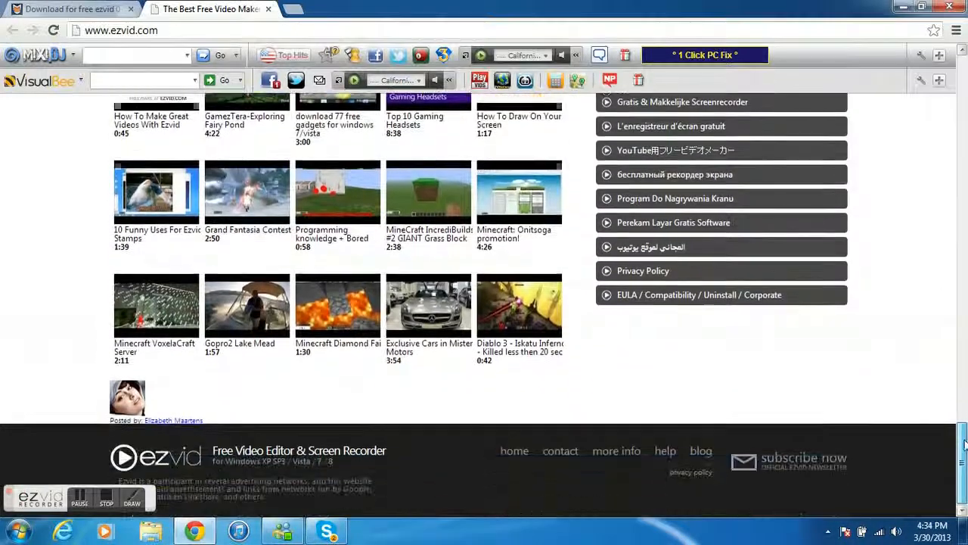
scroll(up, 3)
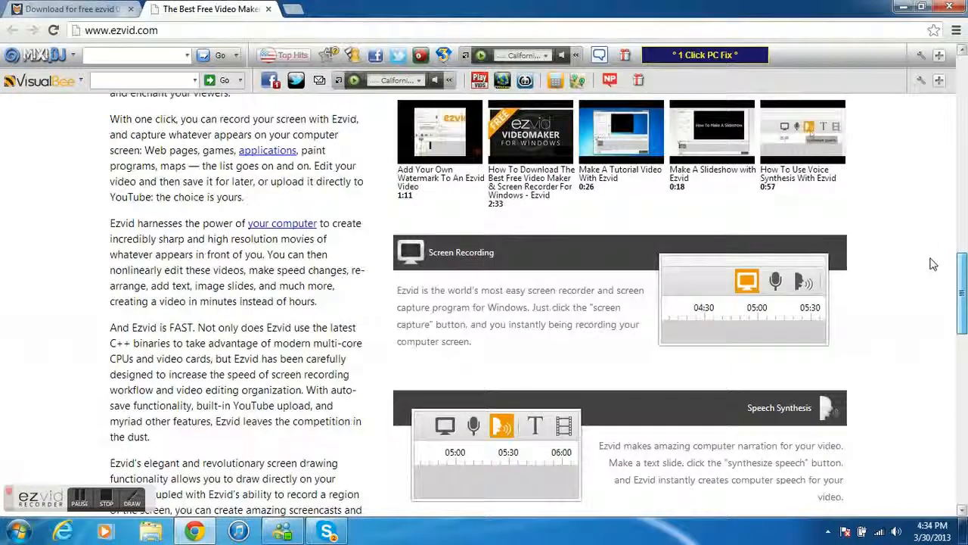
scroll(up, 3)
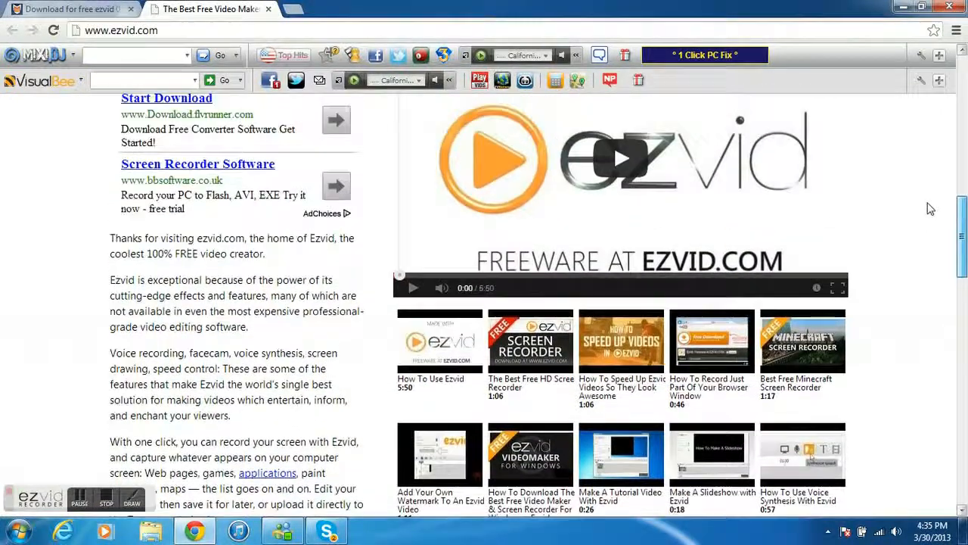
scroll(up, 3)
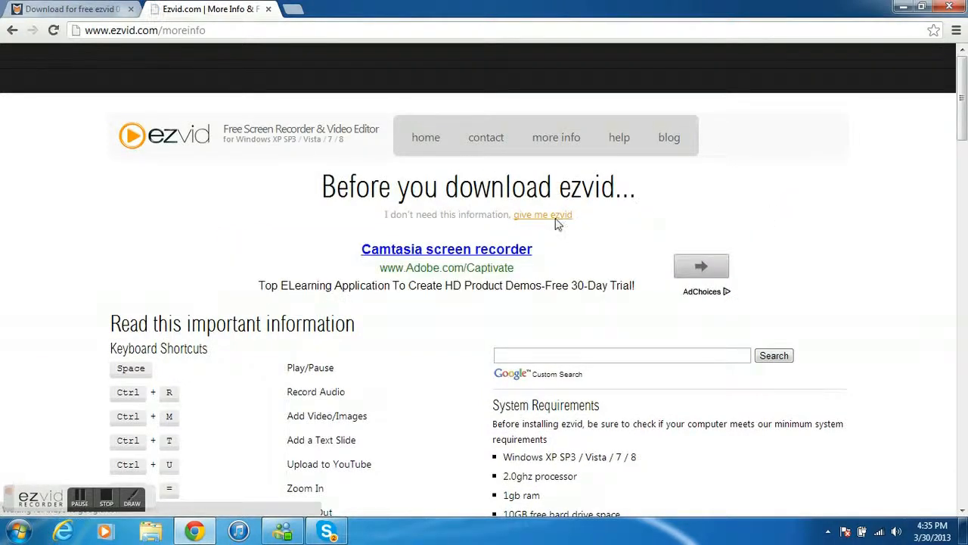
click(541, 215)
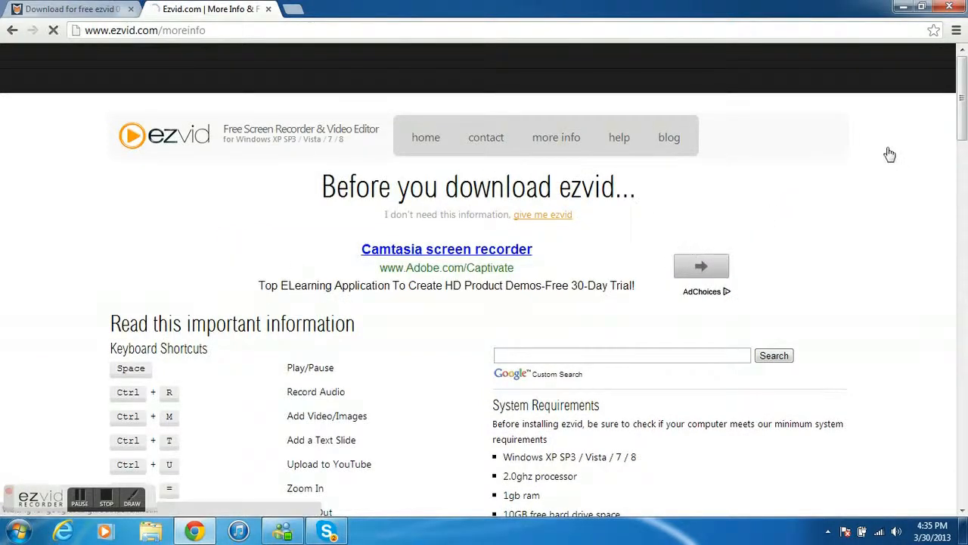
scroll(down, 3)
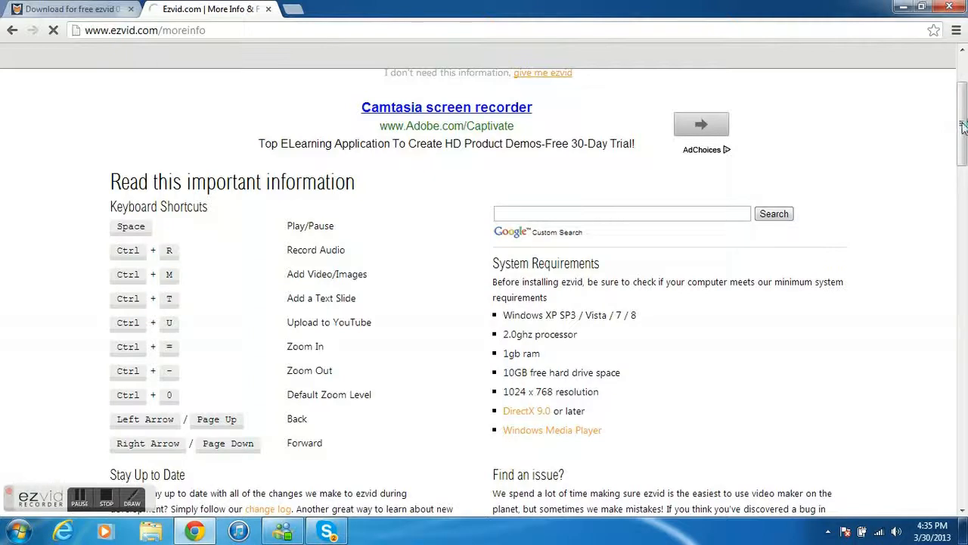
scroll(down, 3)
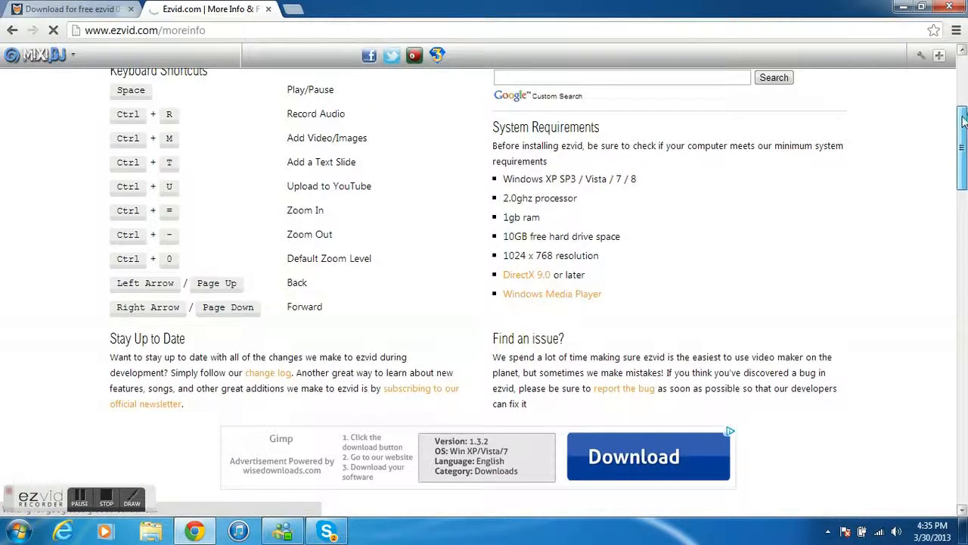
scroll(down, 3)
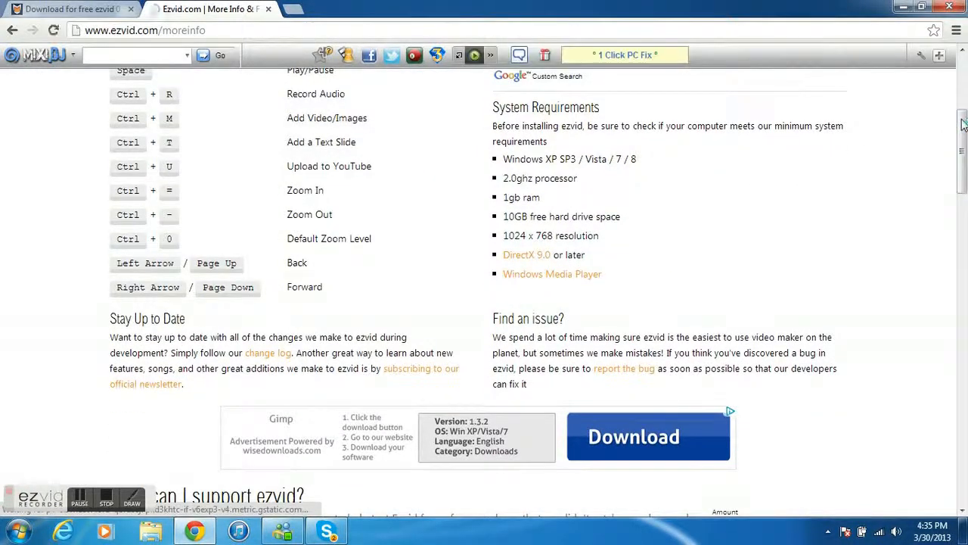
scroll(up, 3)
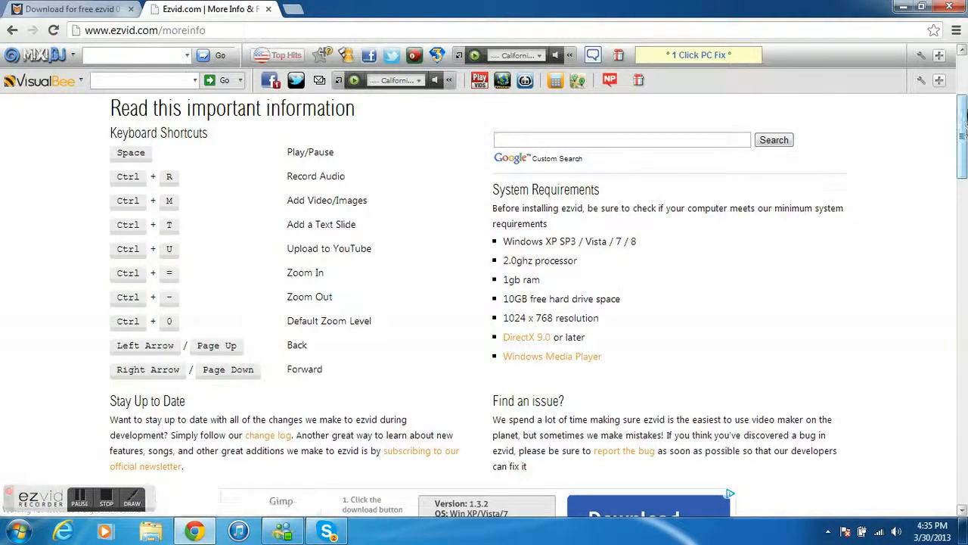
scroll(up, 3)
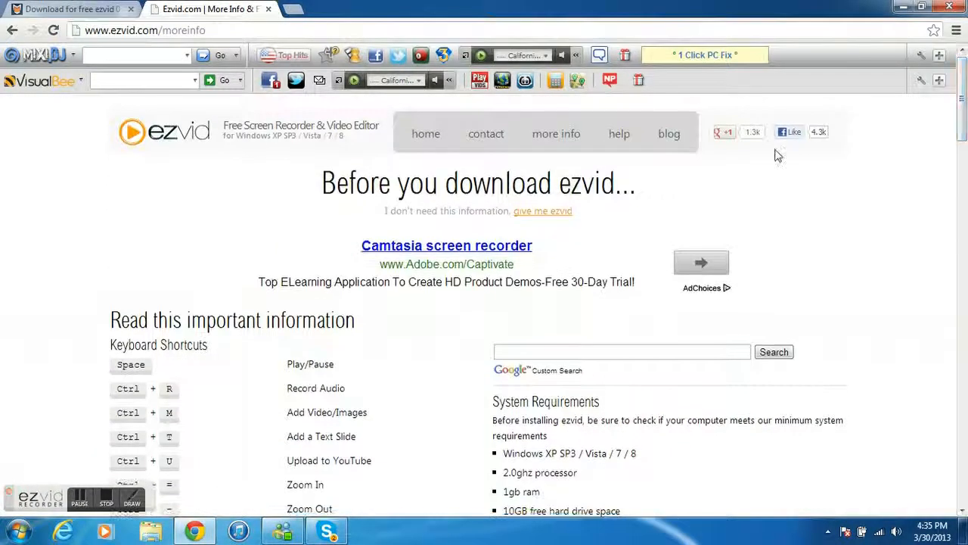
mouse_move(371, 212)
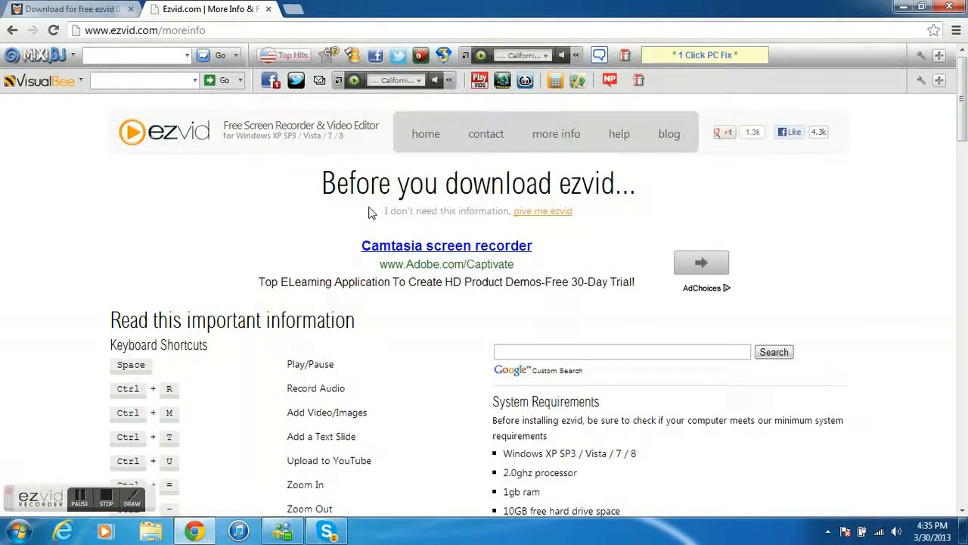
mouse_move(481, 214)
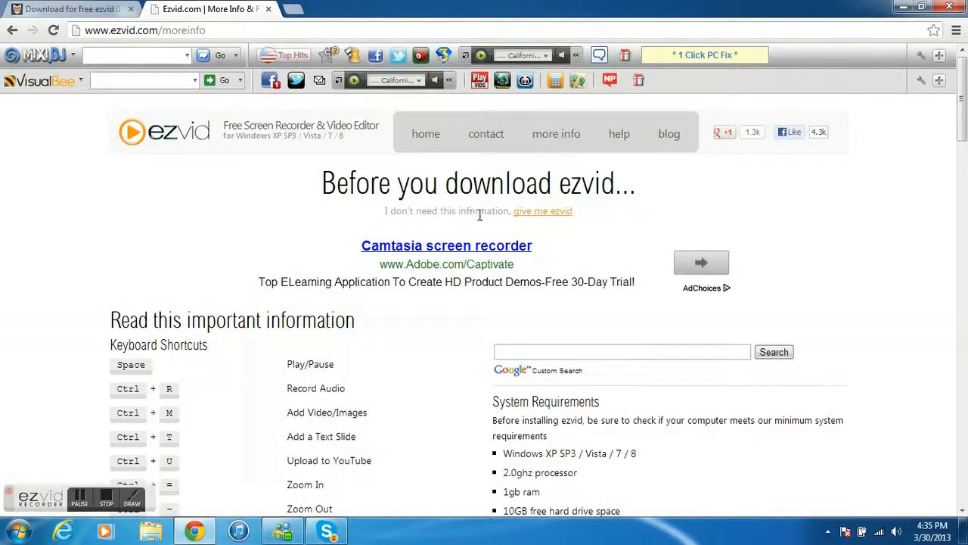
- Follow 'give me ezvid' to the thank-you page and start the download via 'click here'
click(541, 212)
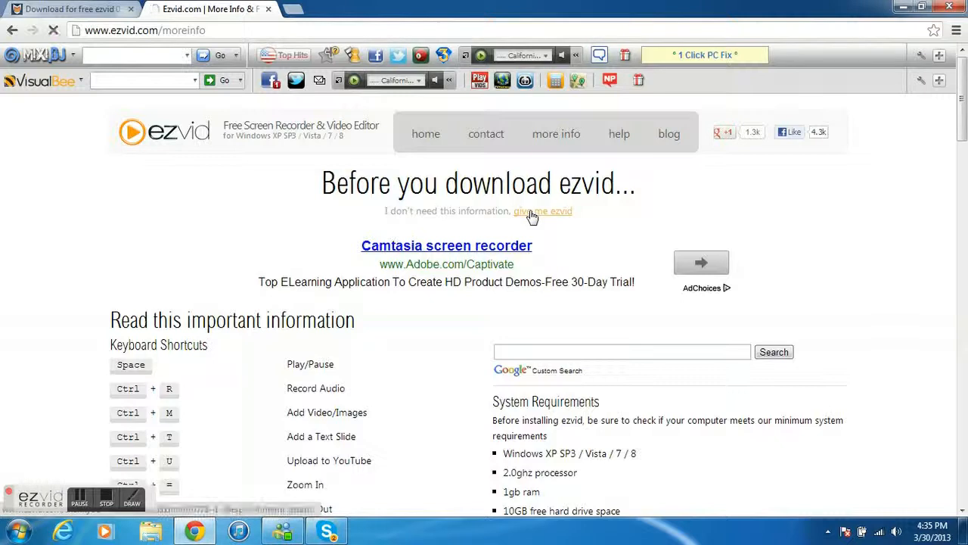
click(542, 212)
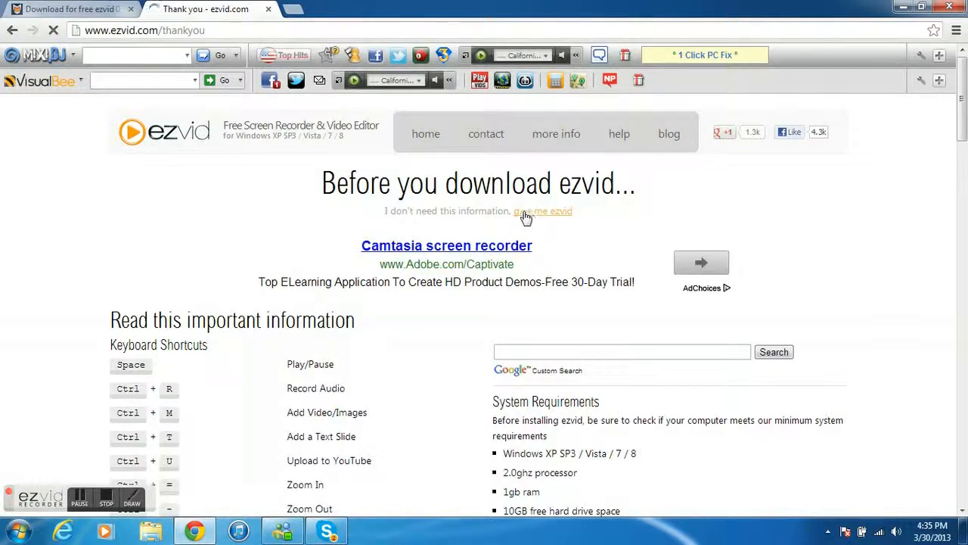
click(541, 211)
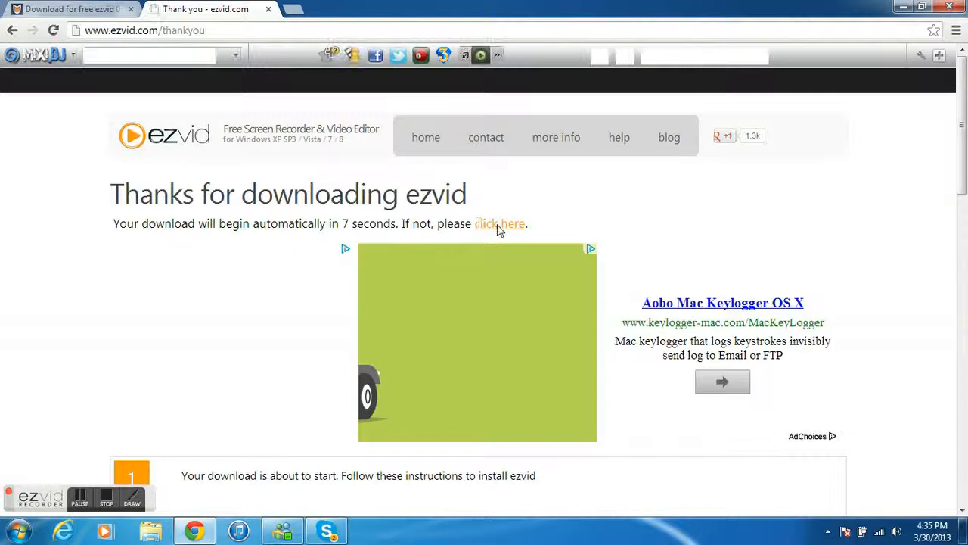
click(500, 224)
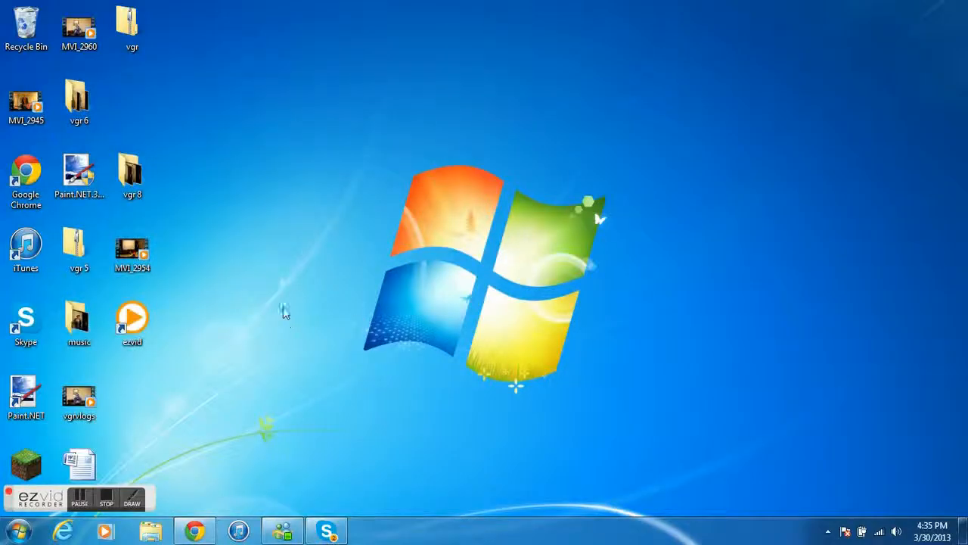
mouse_move(397, 340)
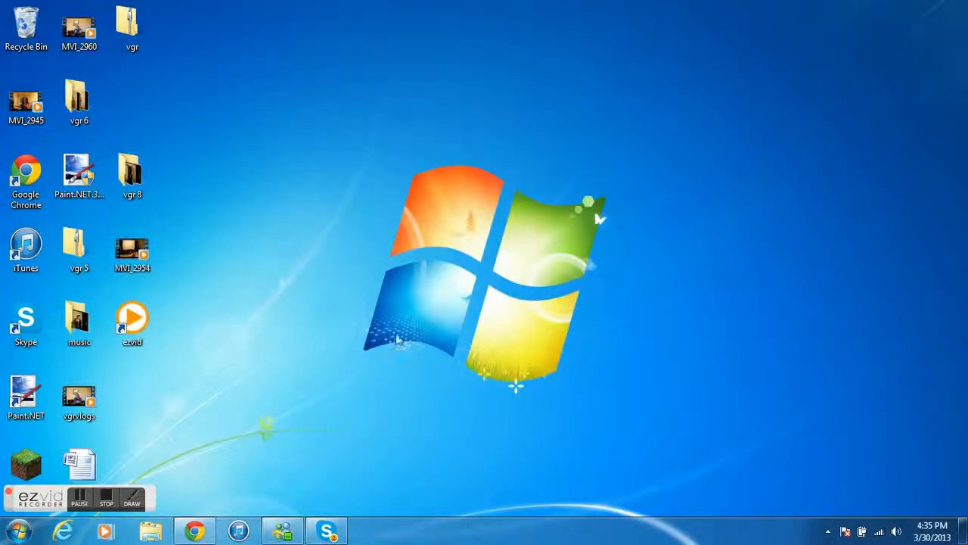
mouse_move(399, 337)
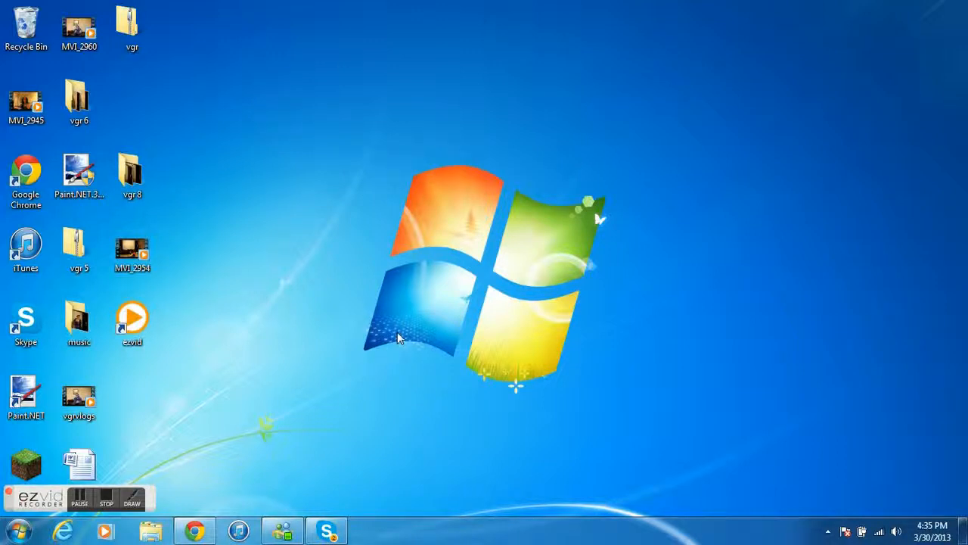
mouse_move(423, 246)
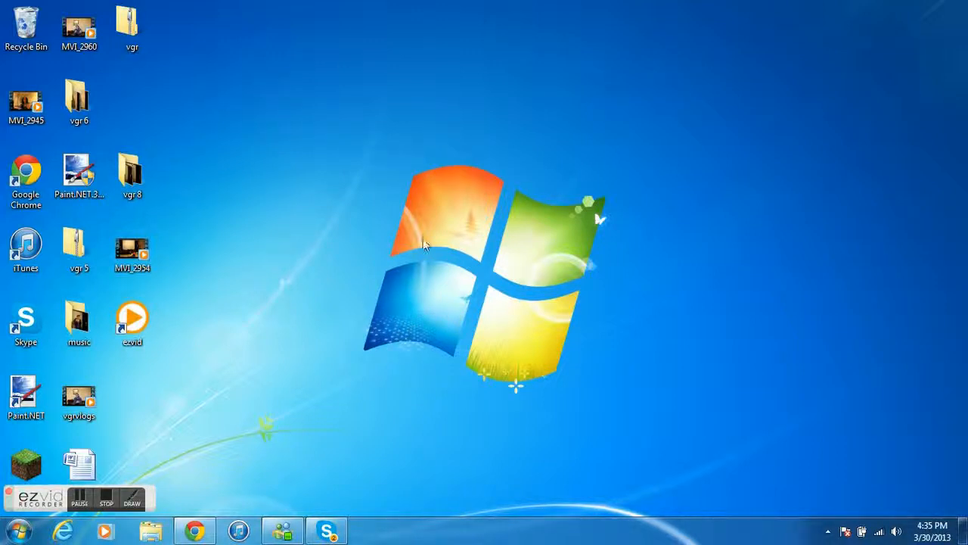
mouse_move(151, 427)
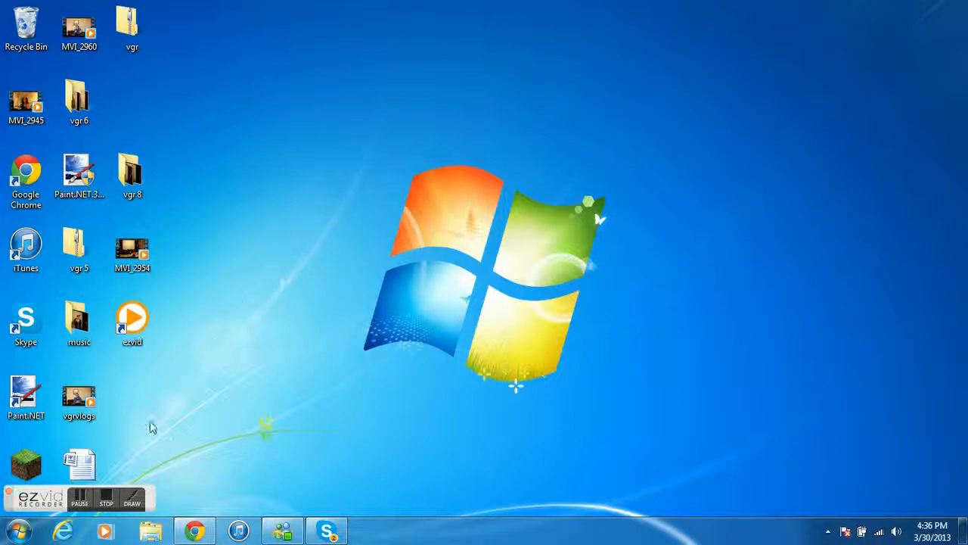